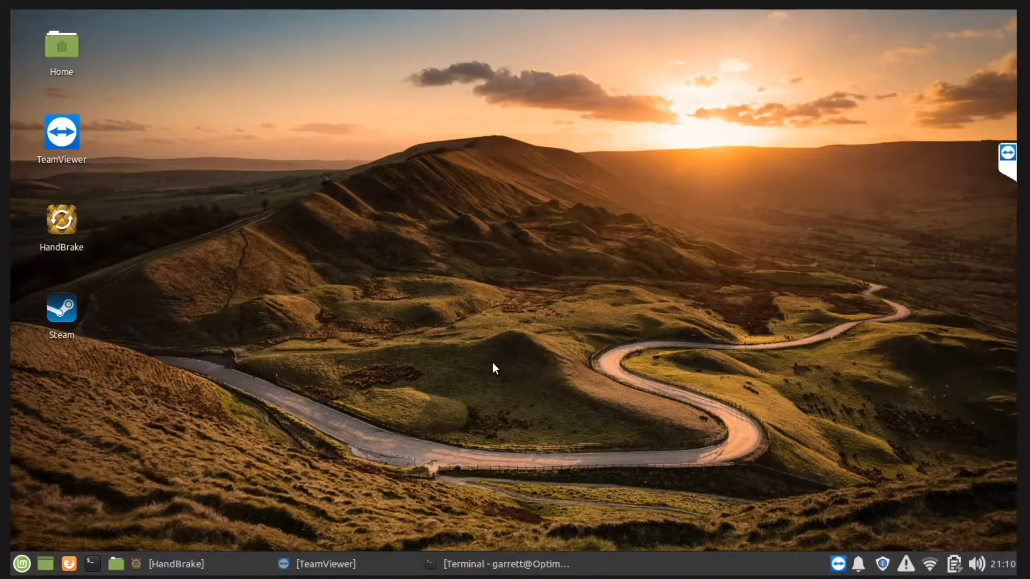
mouse_move(61, 219)
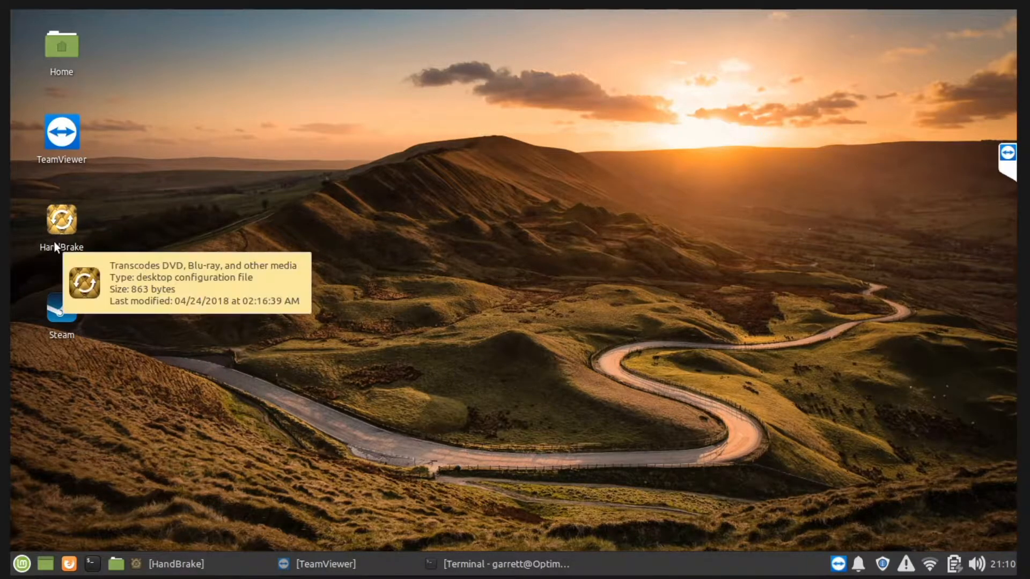
mouse_move(478, 231)
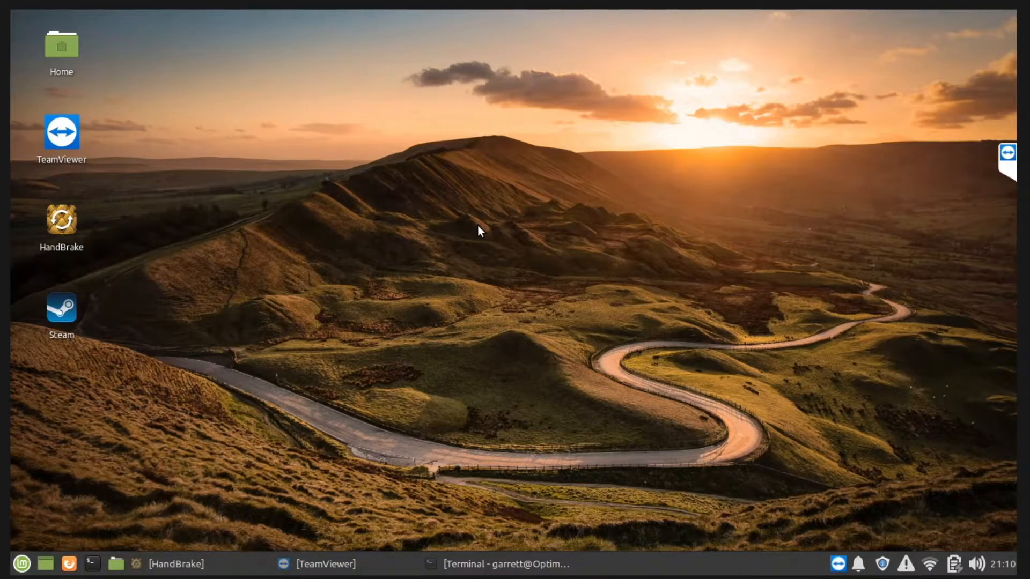
mouse_move(477, 245)
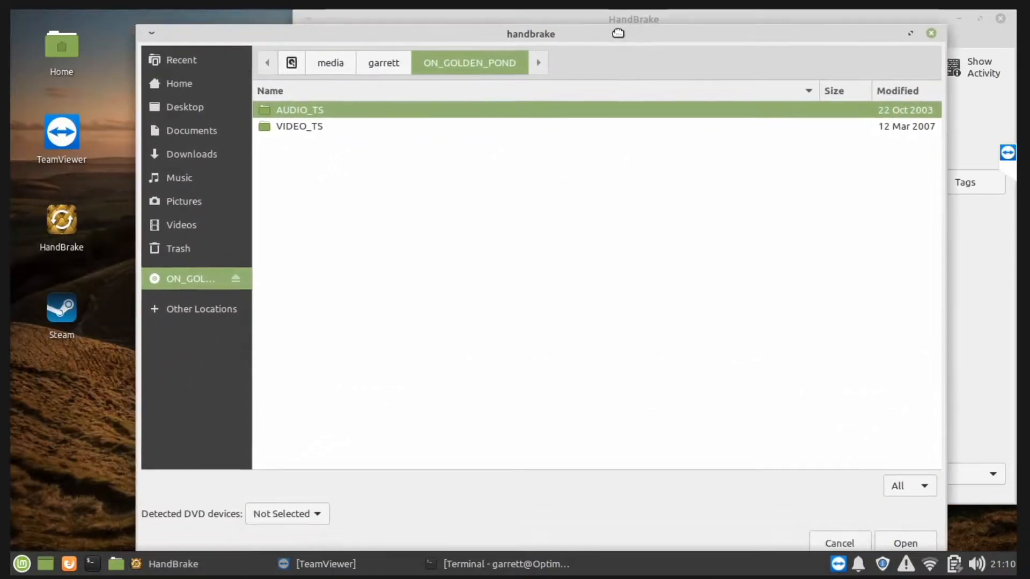
mouse_move(347, 120)
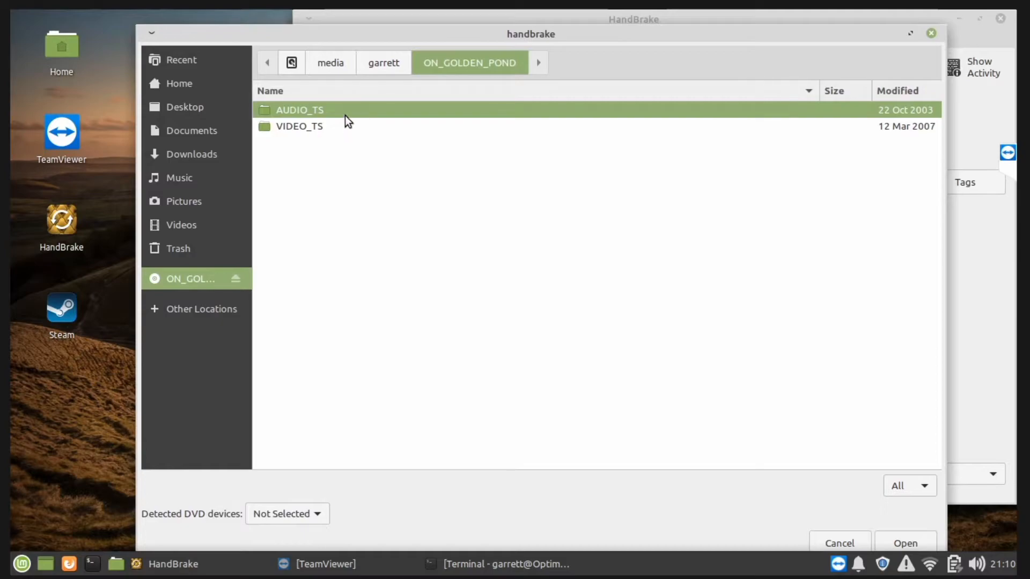
Select the VIDEO_TS folder on the ON_GOLDEN_POND disc in the source picker.
click(298, 126)
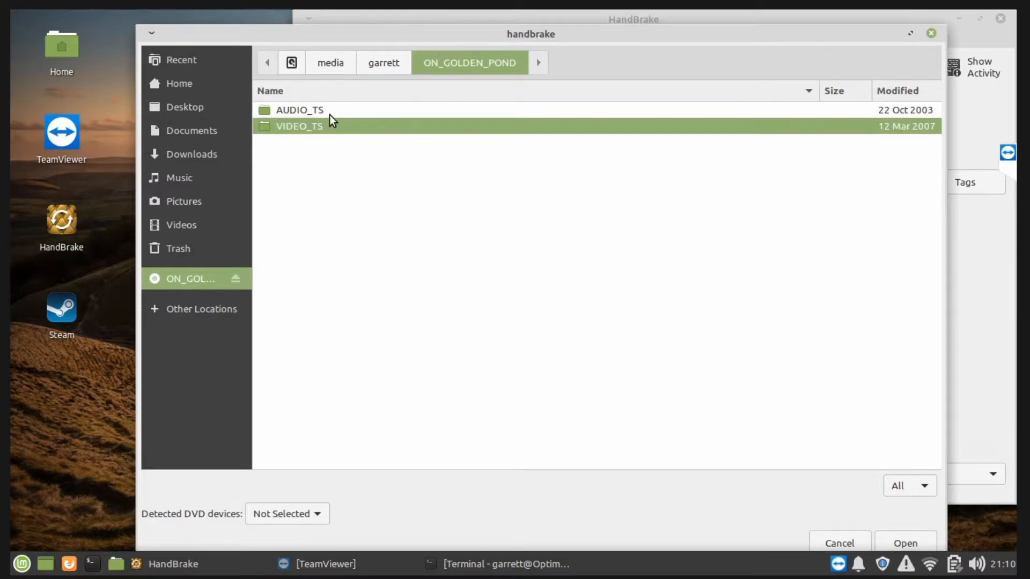
mouse_move(335, 167)
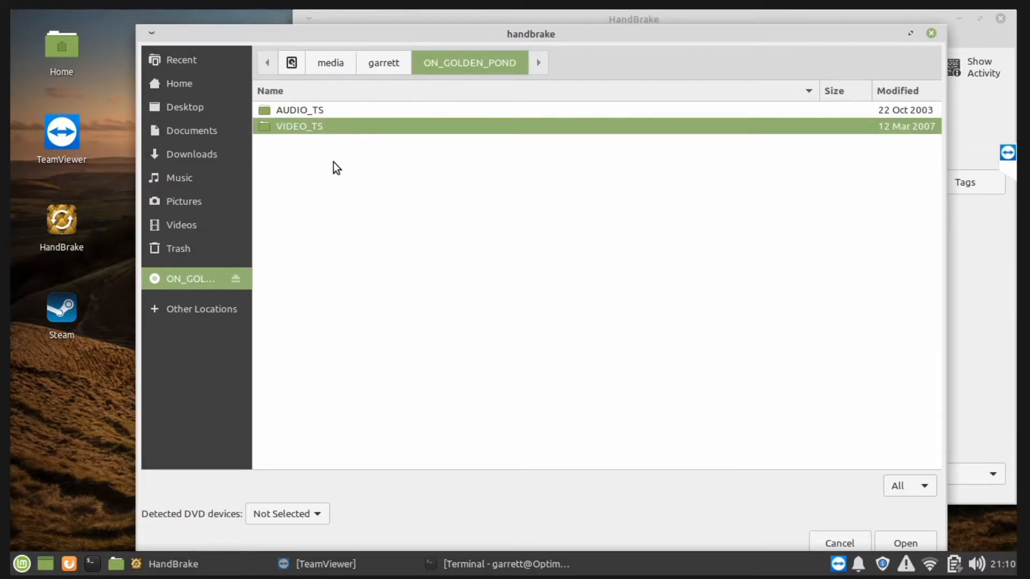
mouse_move(197, 531)
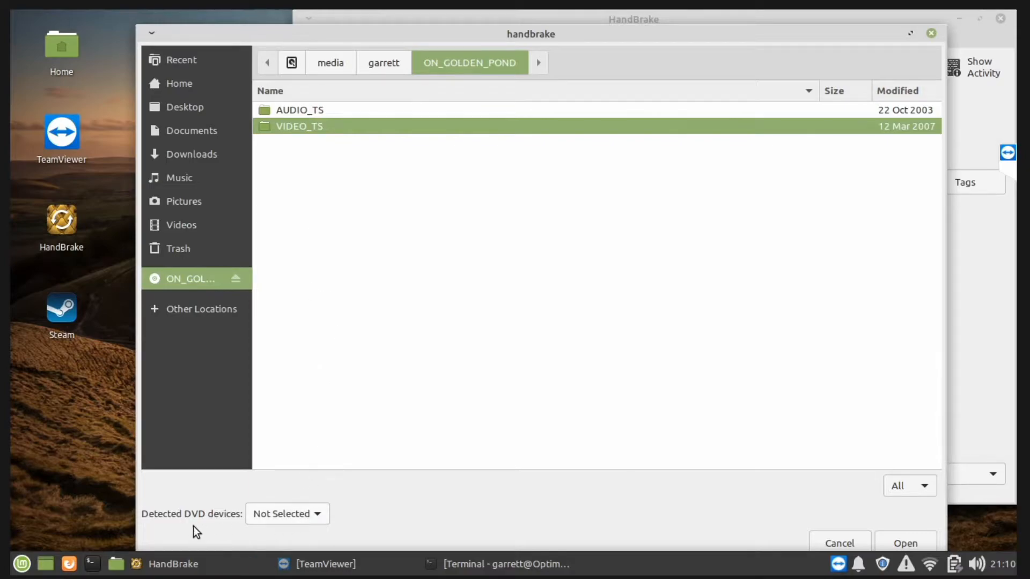
mouse_move(292, 526)
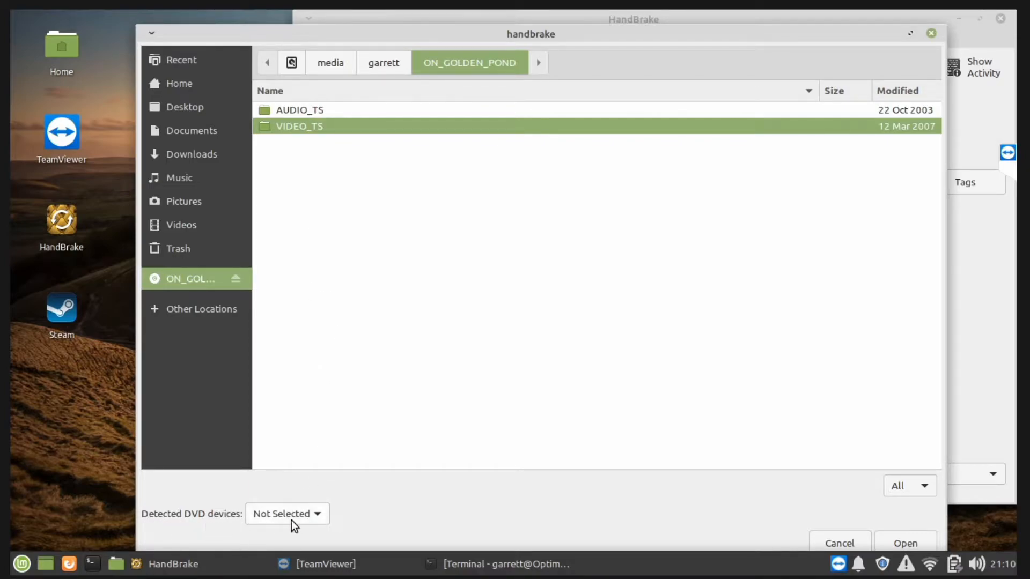
Choose /dev/sr0 from the Detected DVD devices list and scroll the dev folder listing.
click(286, 514)
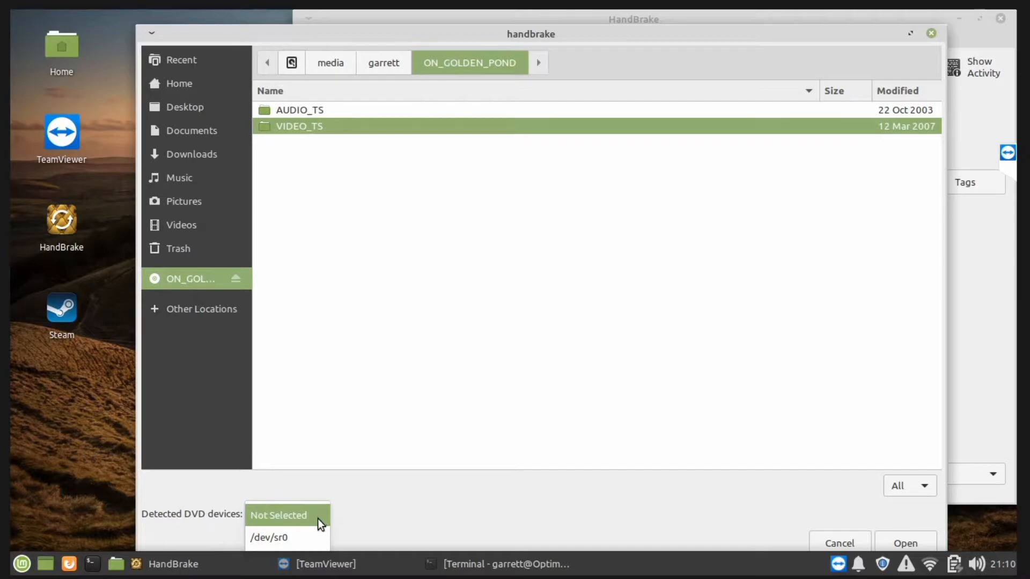
mouse_move(268, 537)
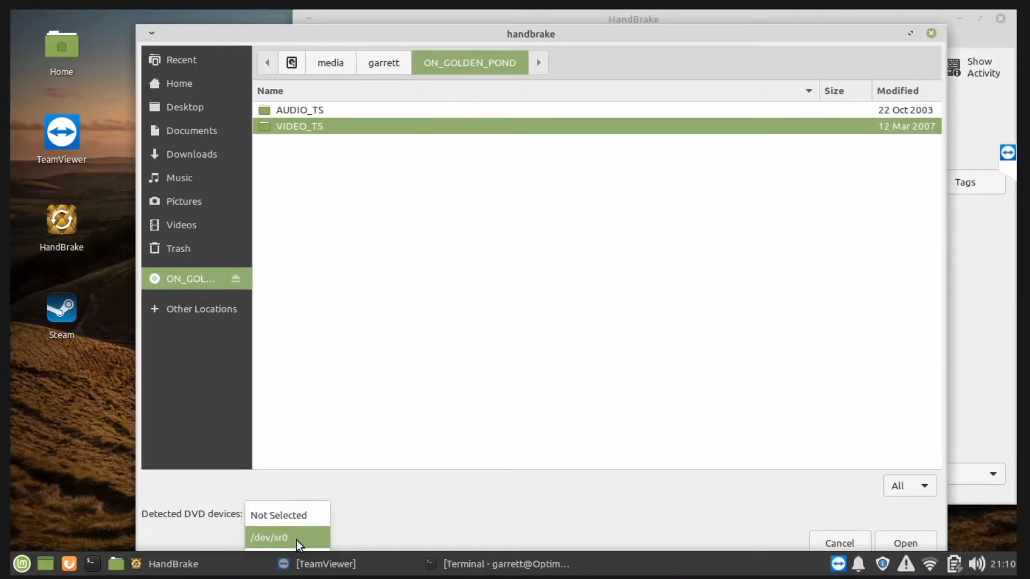
click(268, 537)
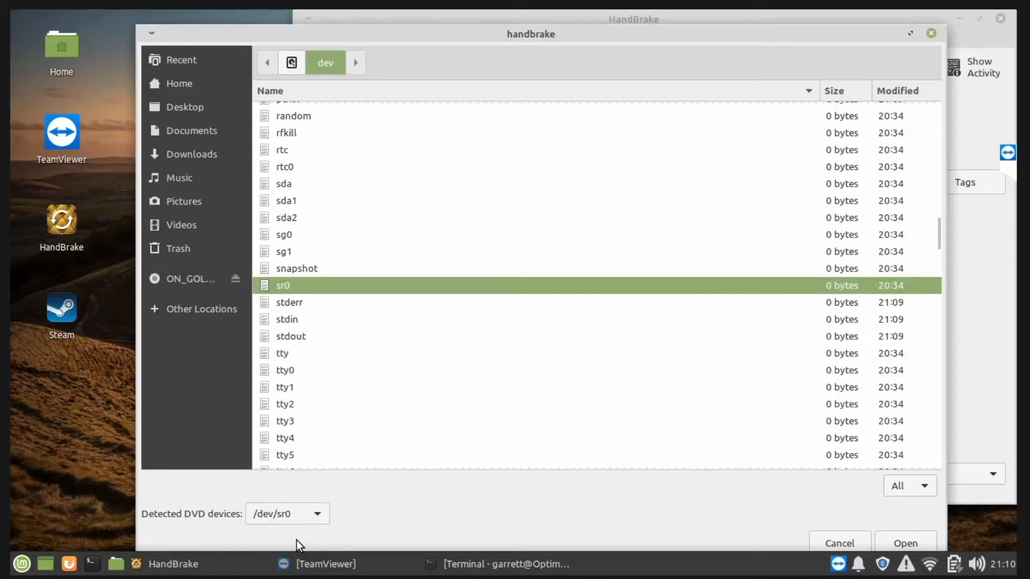
scroll(down, 3)
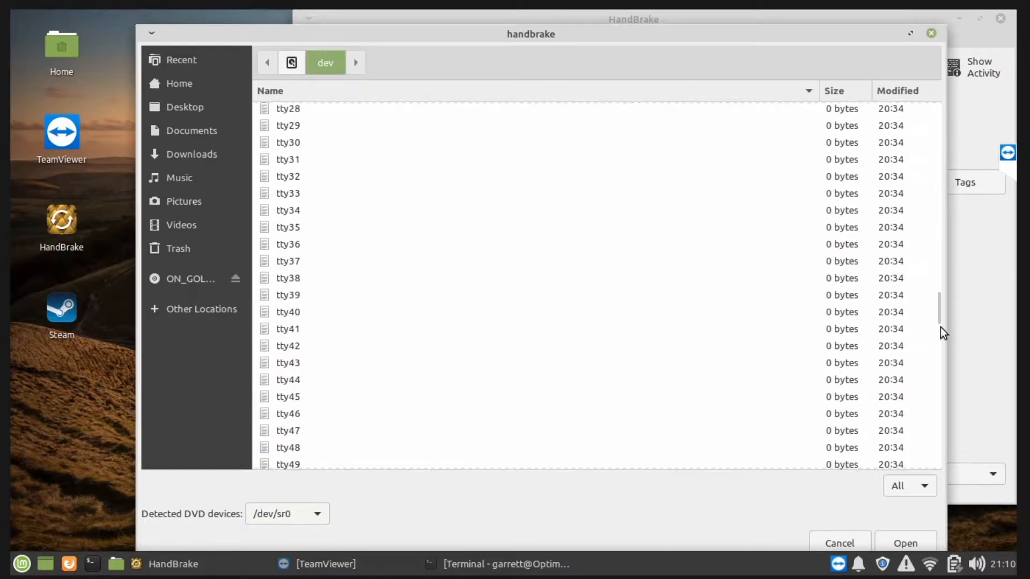
scroll(down, 3)
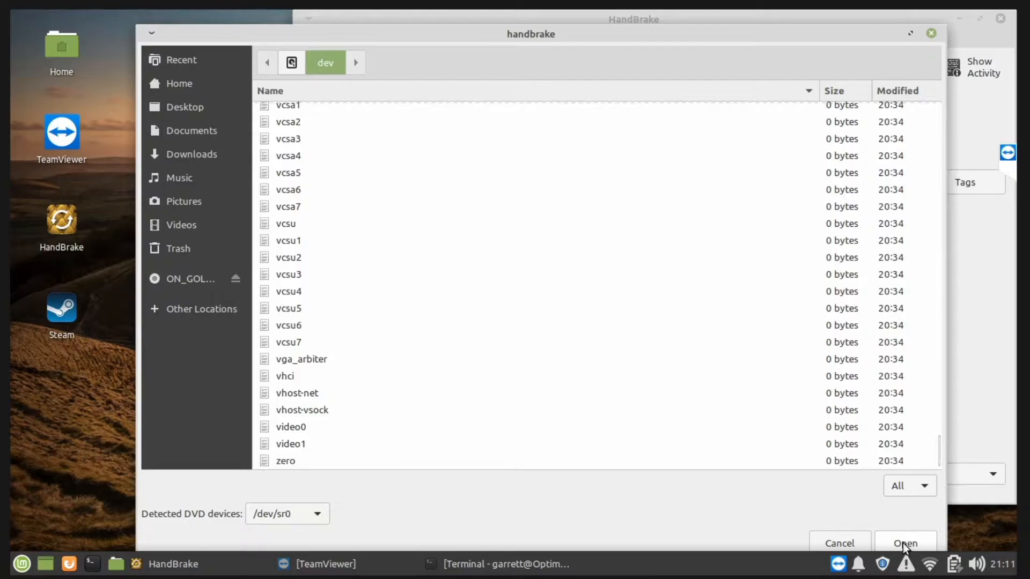
Open the /dev/sr0 DVD as the source and let HandBrake scan its titles.
click(904, 543)
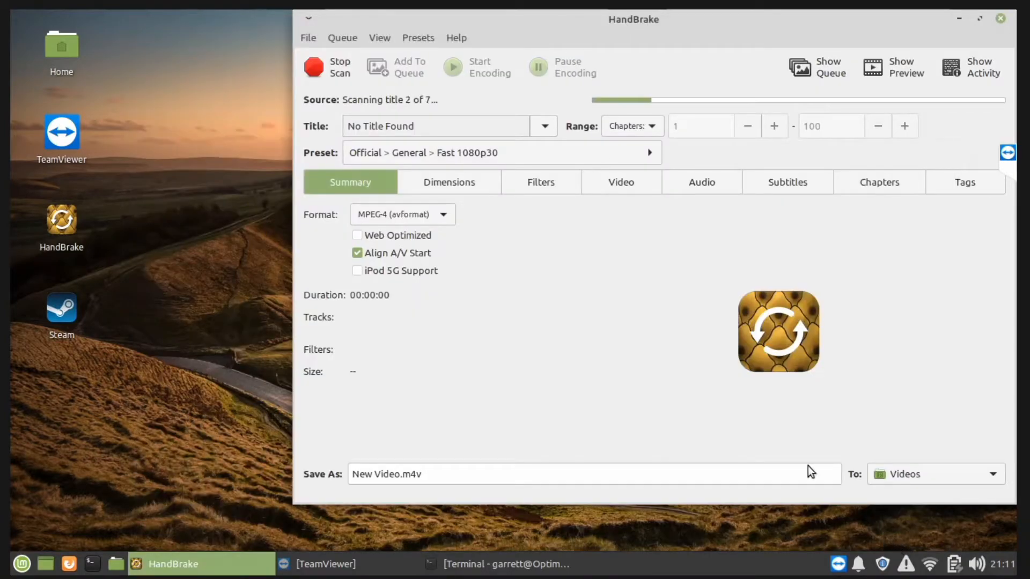
mouse_move(743, 111)
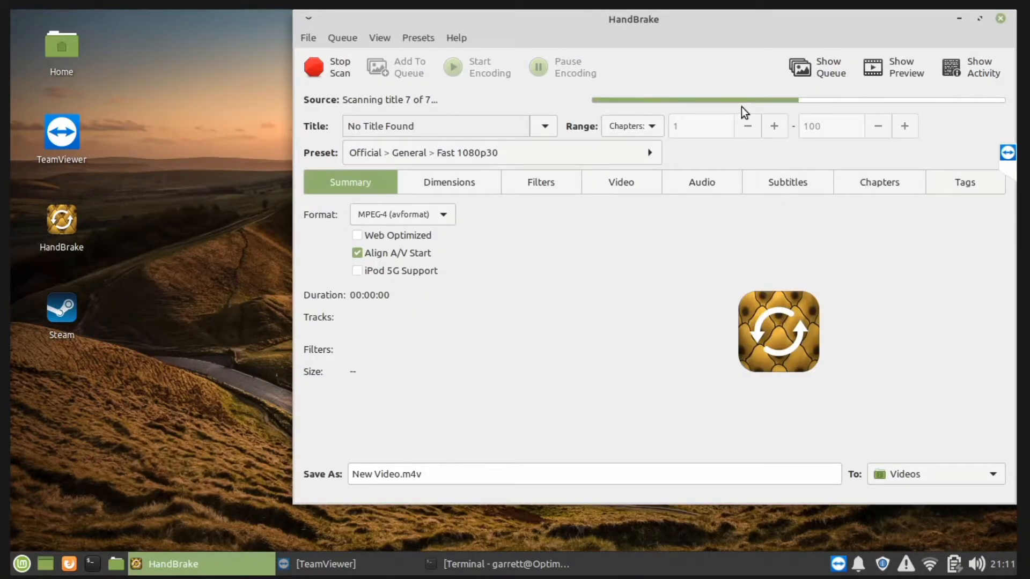
mouse_move(801, 112)
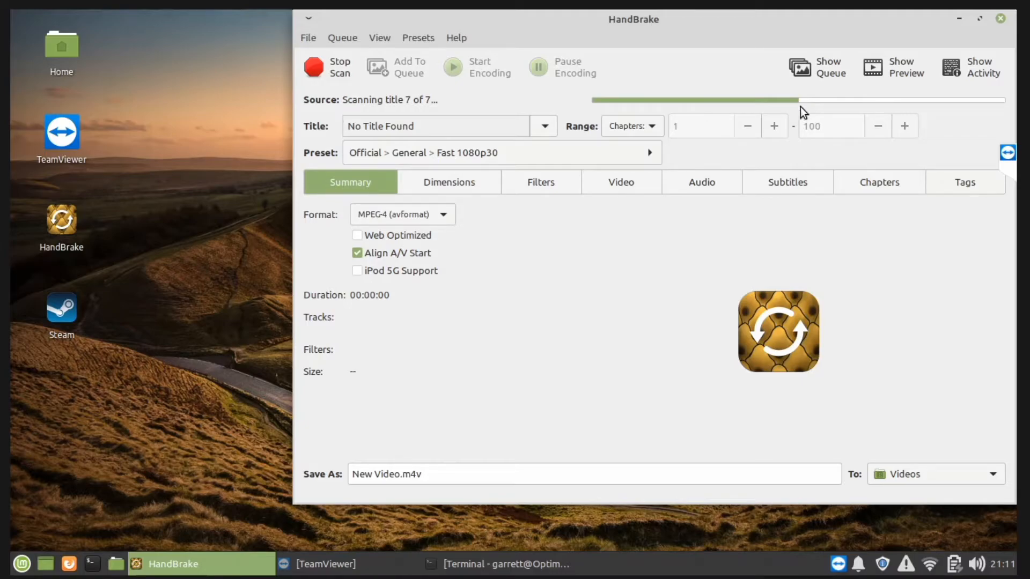
mouse_move(837, 112)
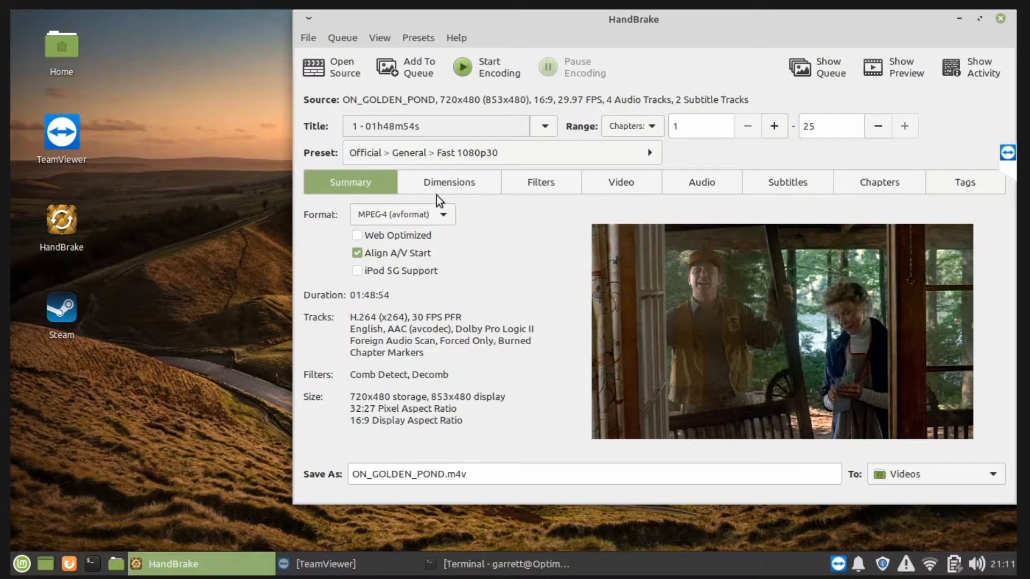
mouse_move(370, 338)
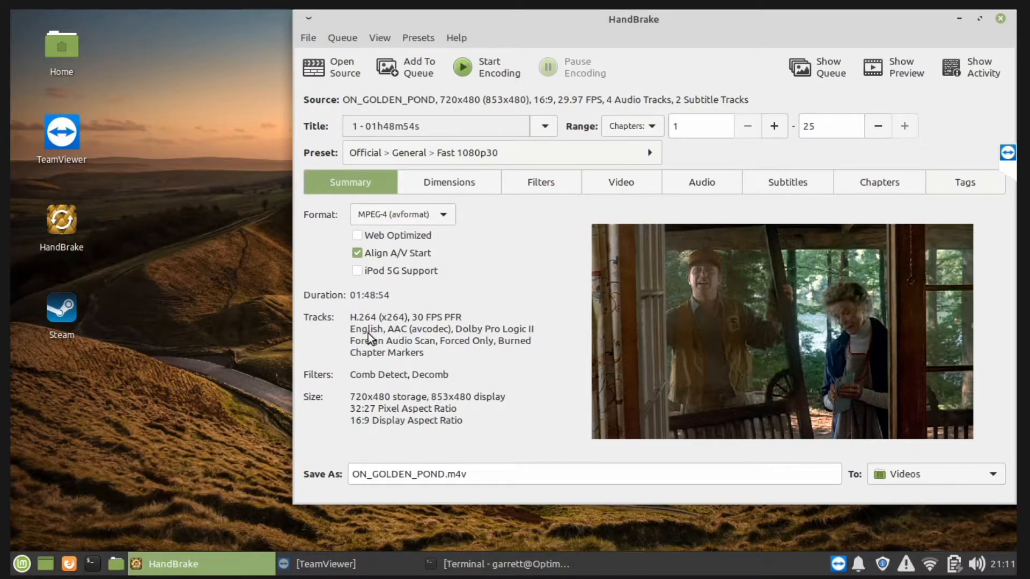
mouse_move(425, 327)
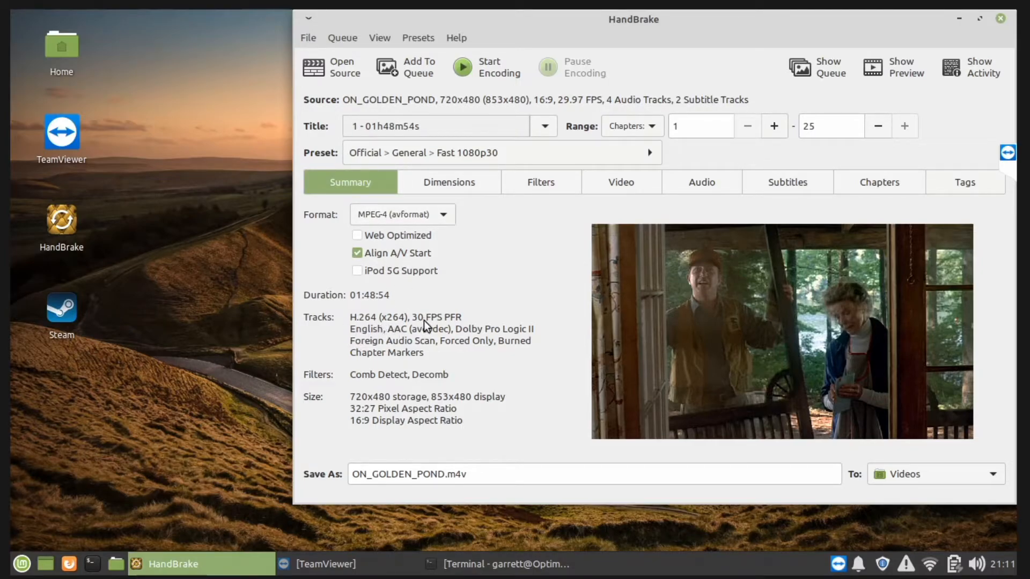
mouse_move(456, 339)
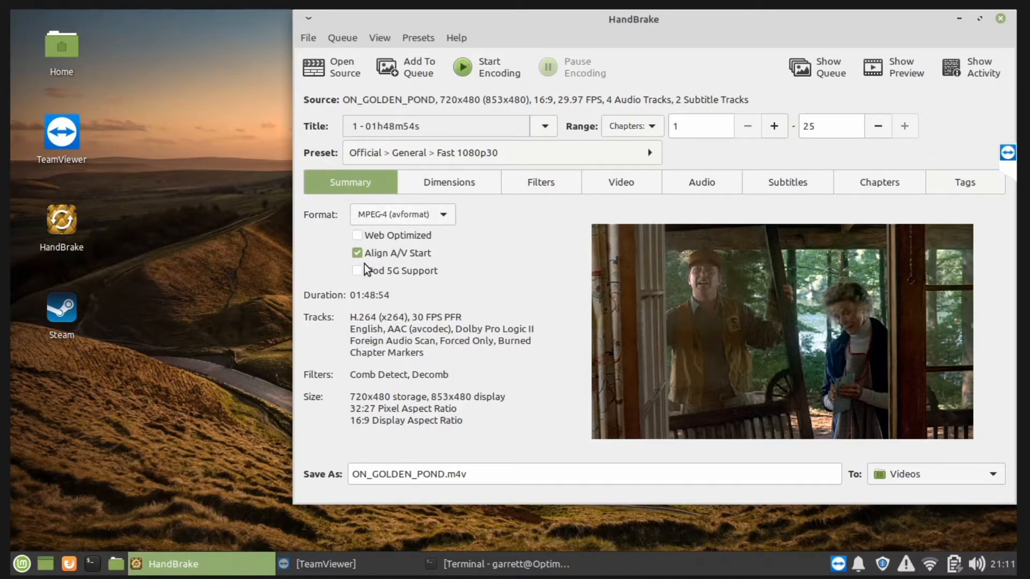
mouse_move(700, 182)
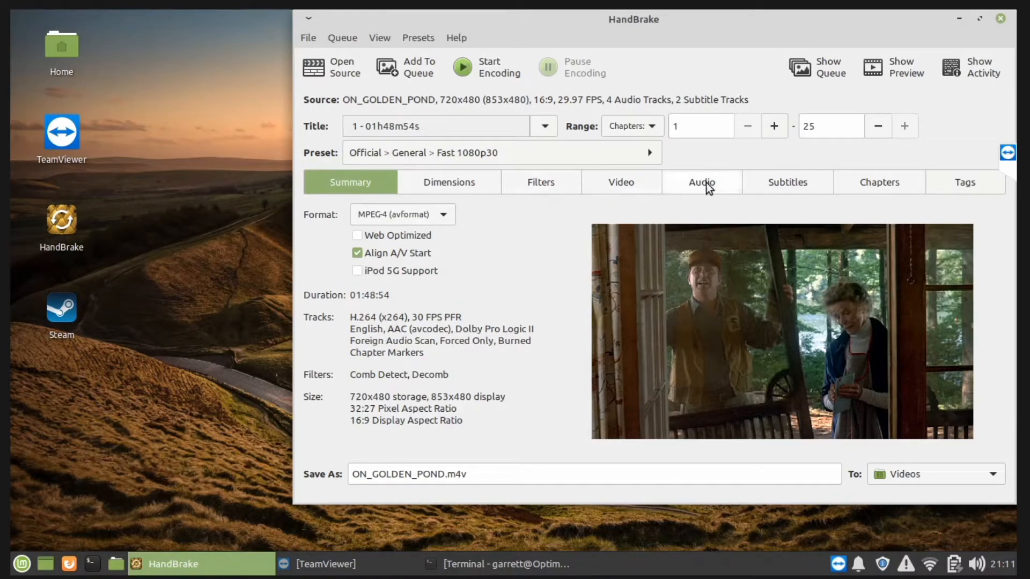
Show the Audio tab, listing English AC3 5.1 converted to AAC Pro Logic II.
click(701, 182)
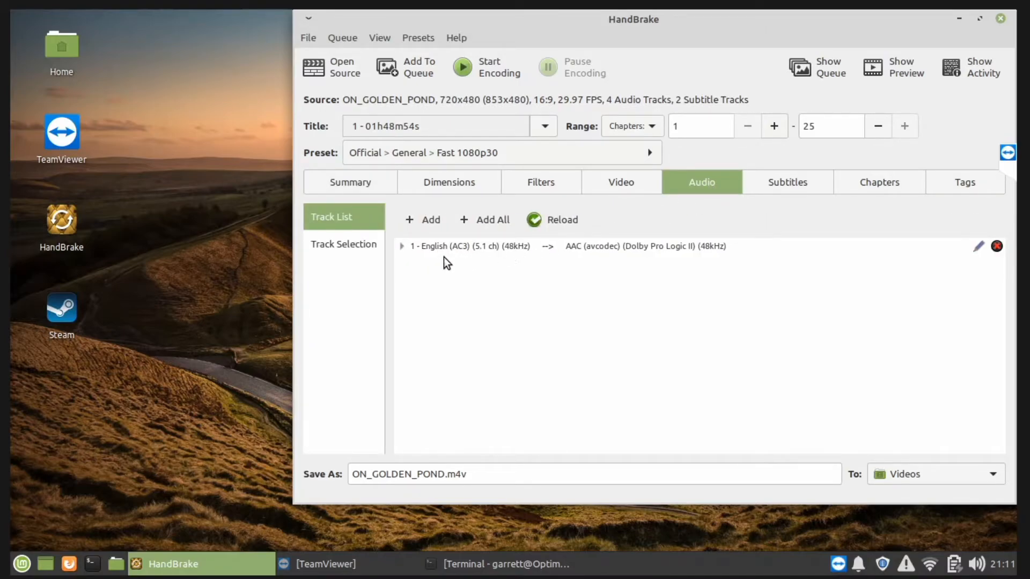
mouse_move(829, 262)
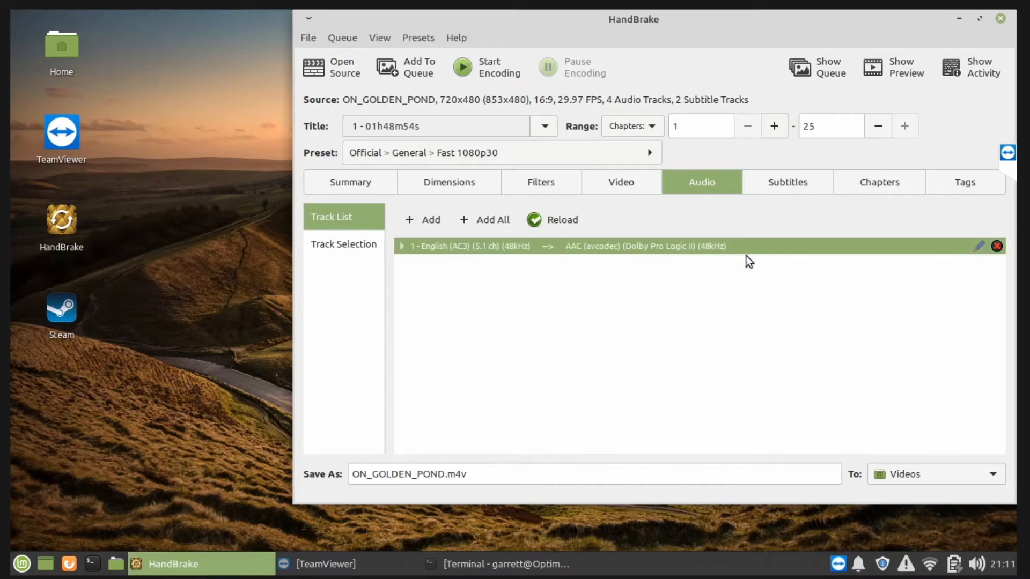
mouse_move(979, 257)
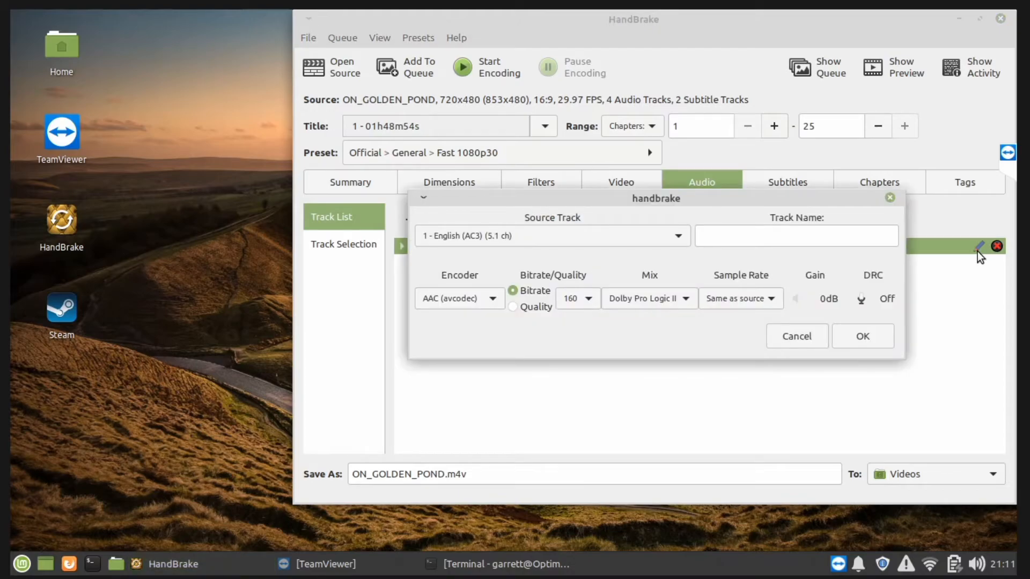
mouse_move(685, 255)
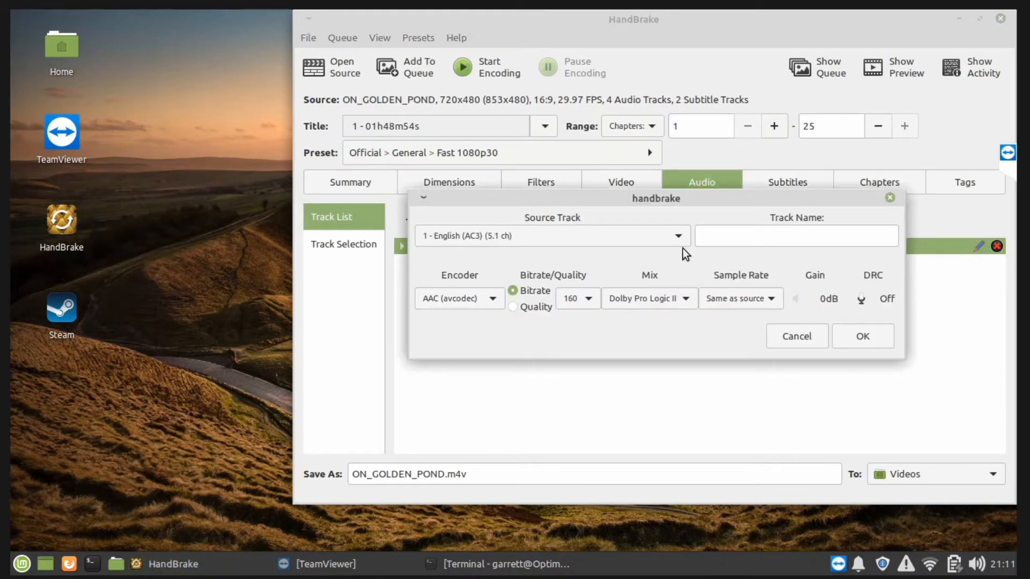
click(679, 236)
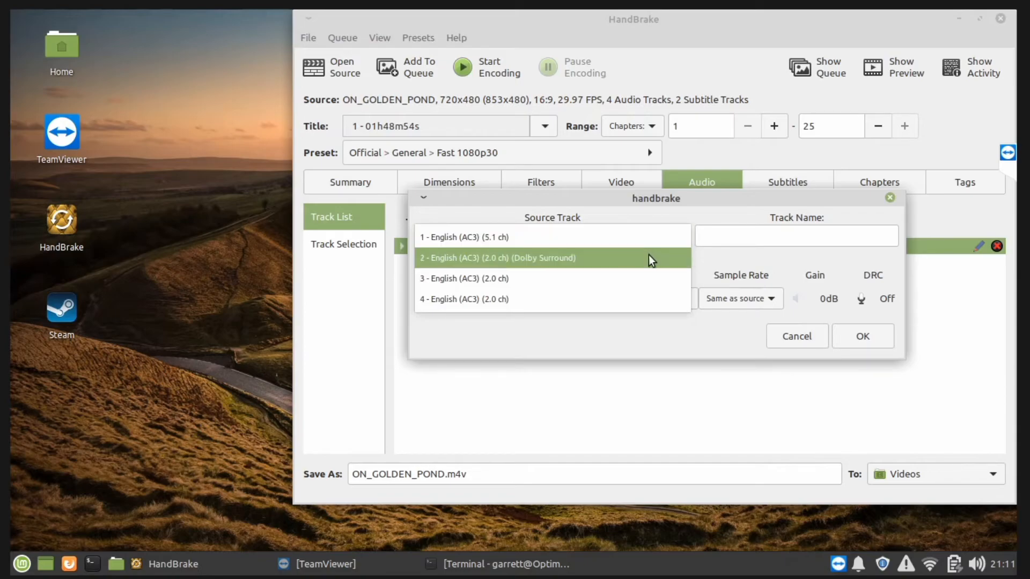
mouse_move(622, 255)
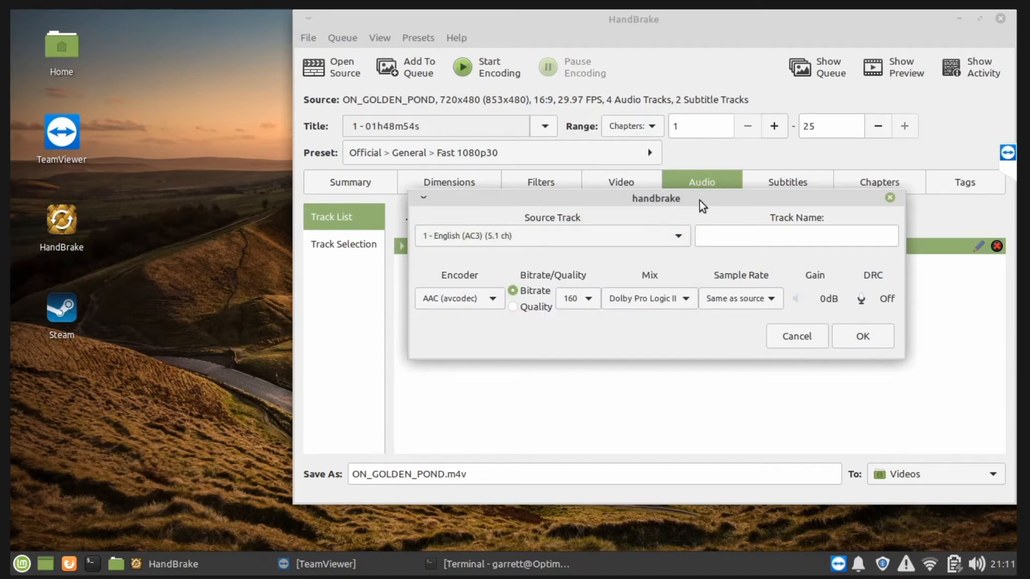
mouse_move(691, 220)
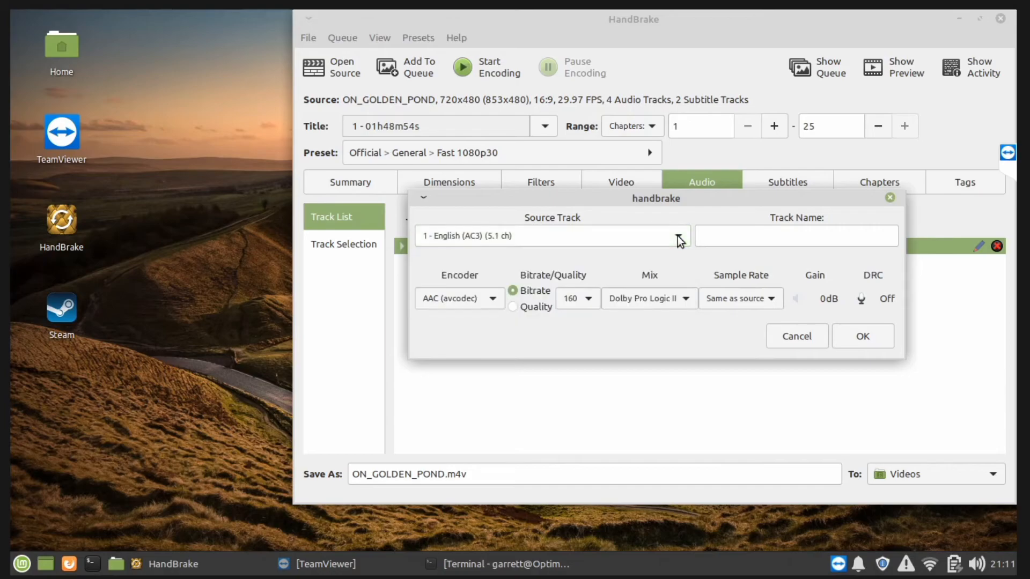
mouse_move(578, 307)
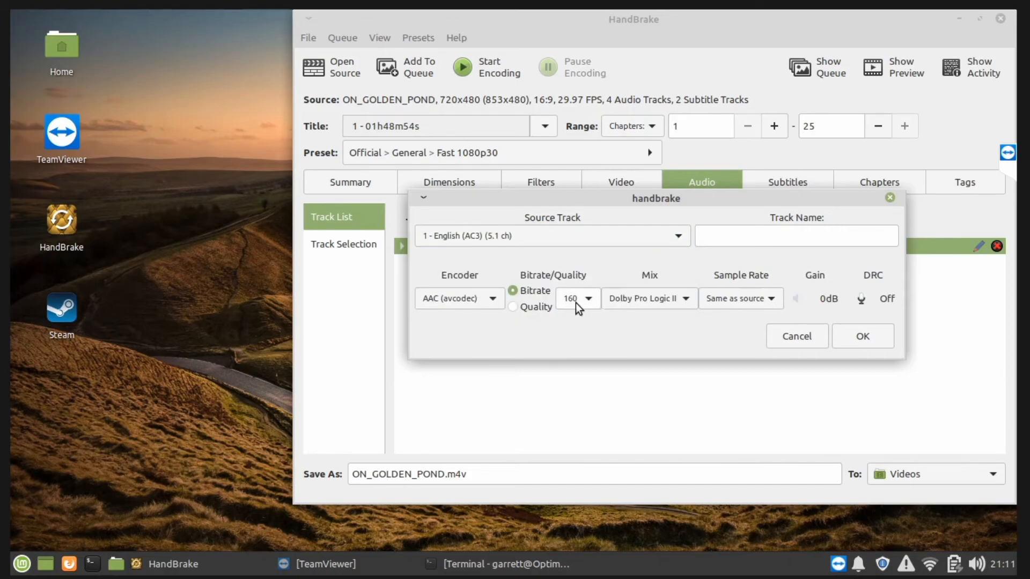
click(862, 336)
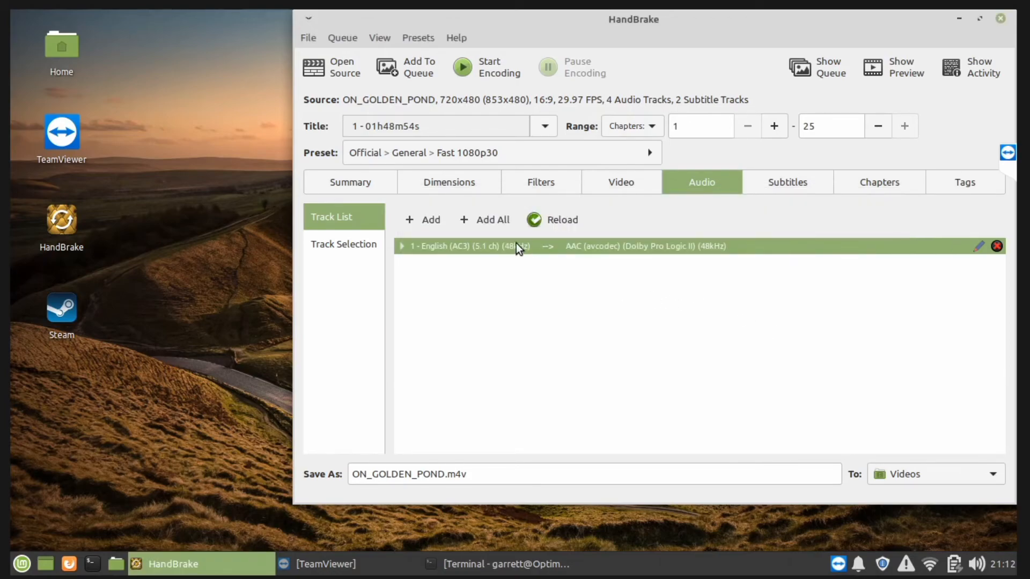
mouse_move(485, 220)
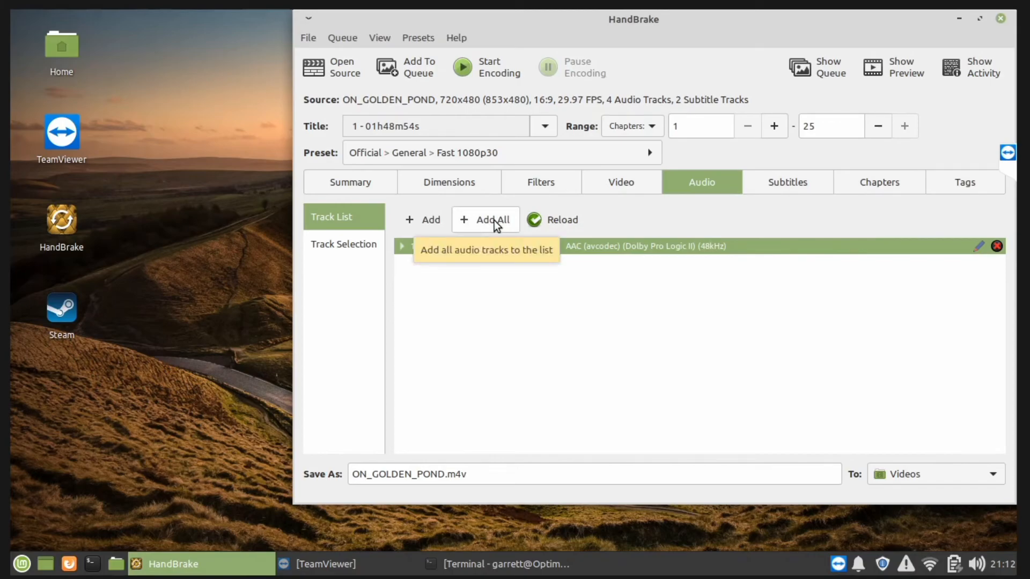
Add all four English AC3 audio tracks to the list as AAC.
click(485, 219)
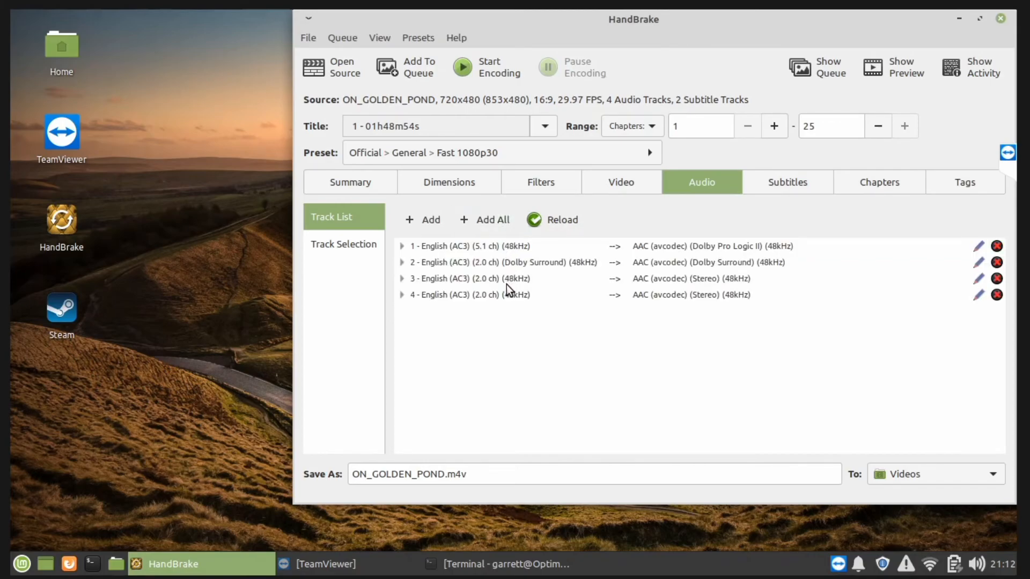
mouse_move(696, 173)
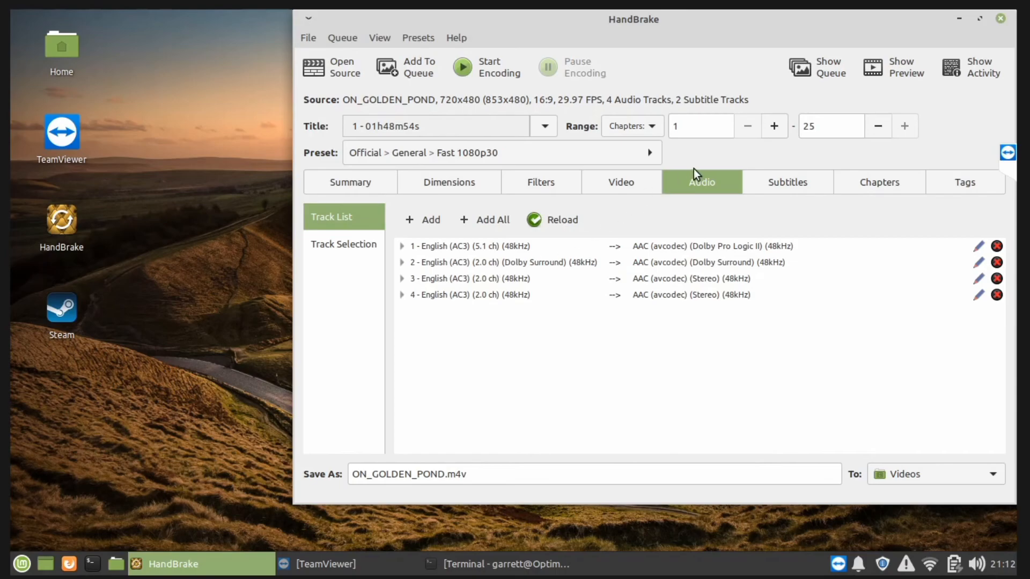
mouse_move(487, 67)
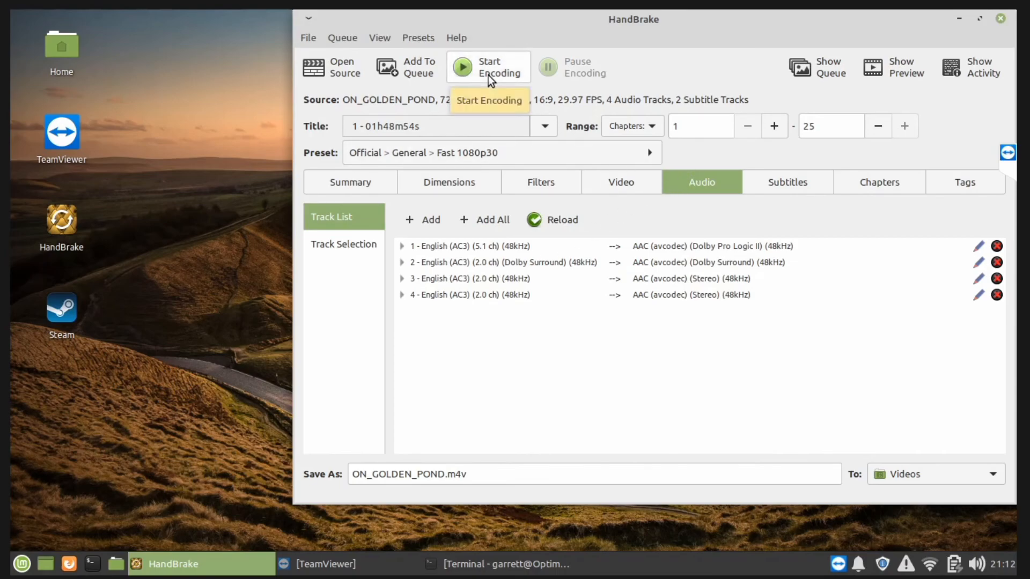
mouse_move(501, 143)
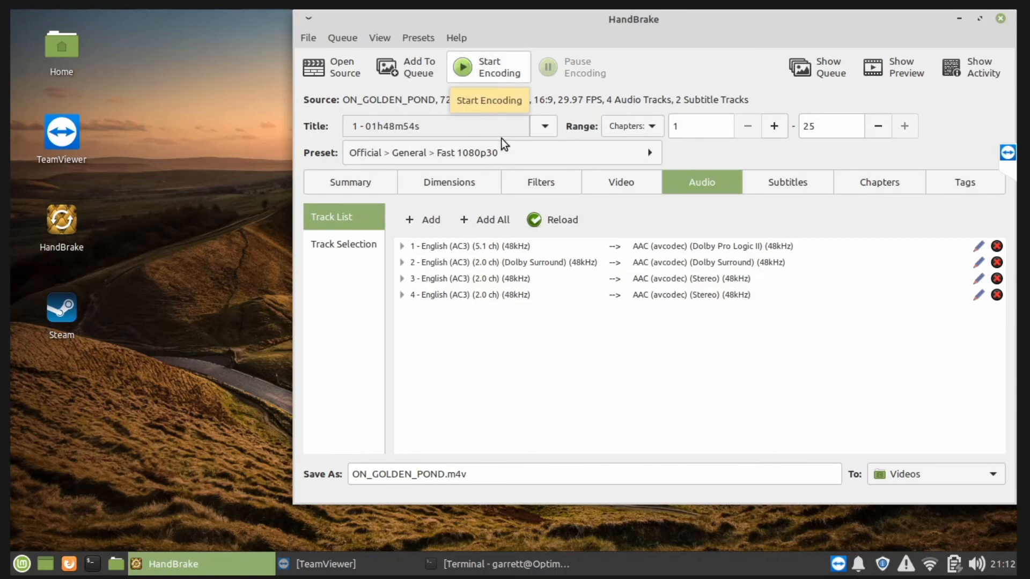
mouse_move(561, 361)
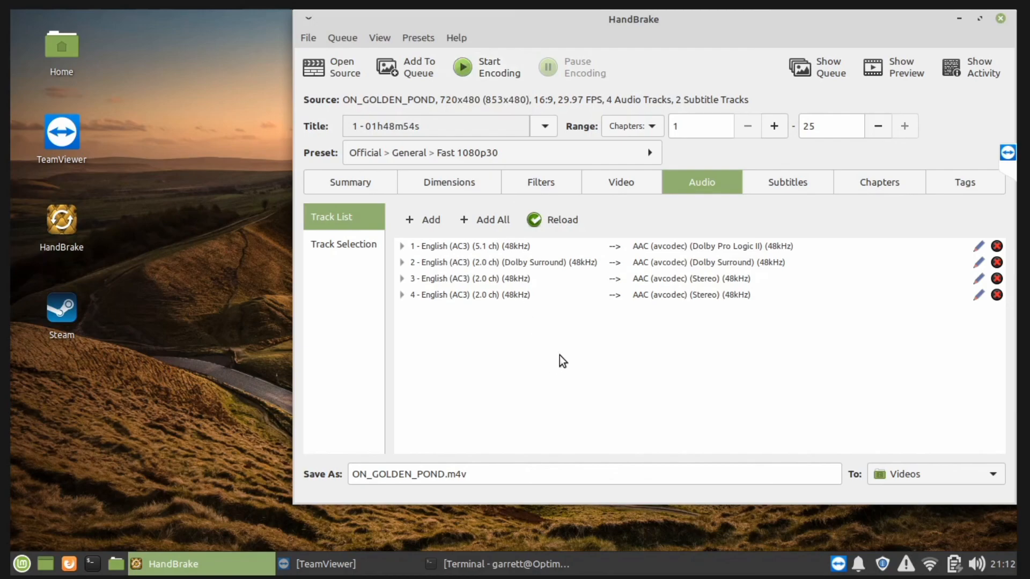